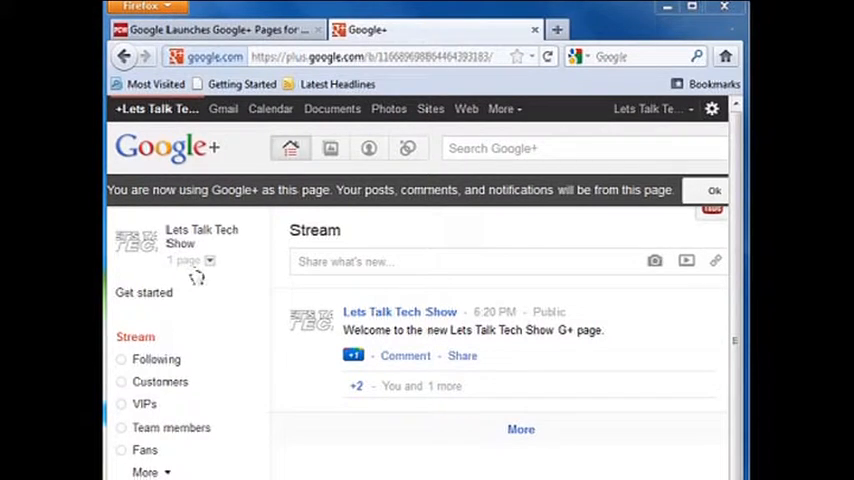
pyautogui.moveTo(210, 270)
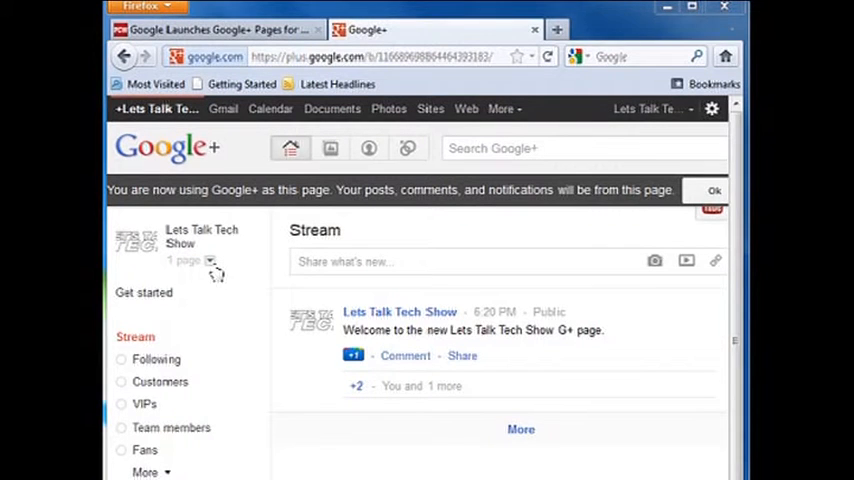
# Browse the identity list of pages and profile, returning to Alan's personal profile stream
pyautogui.click(210, 260)
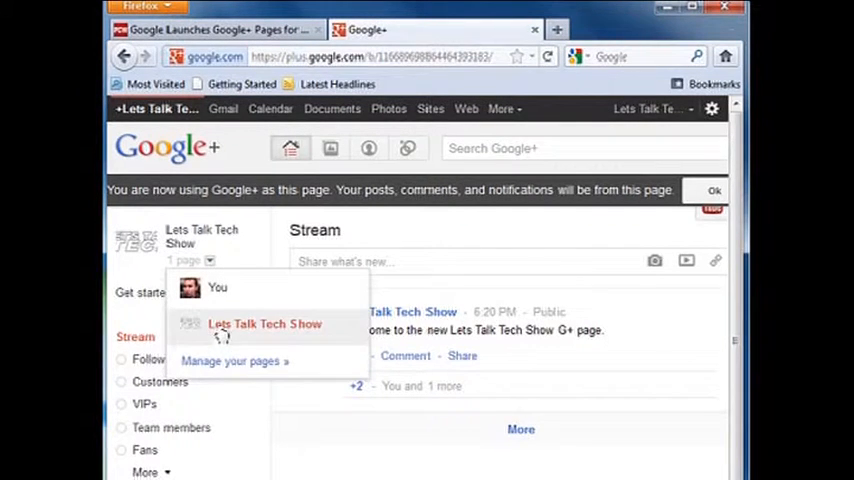
pyautogui.moveTo(240, 335)
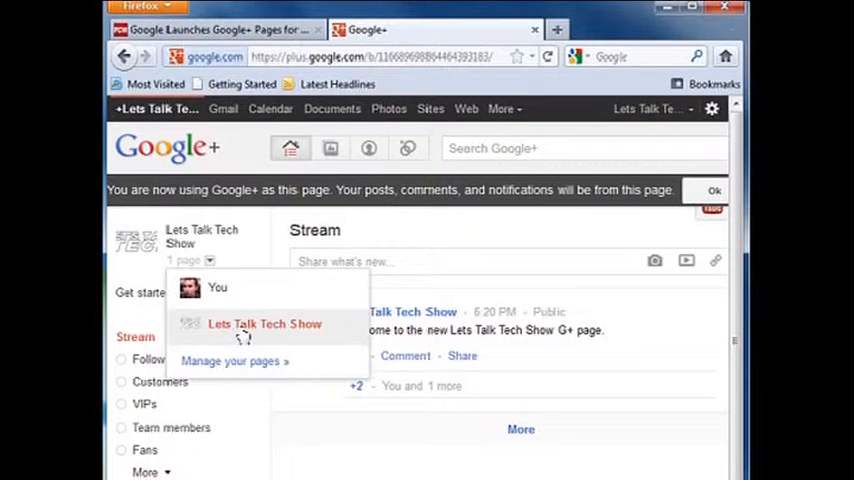
pyautogui.moveTo(308, 340)
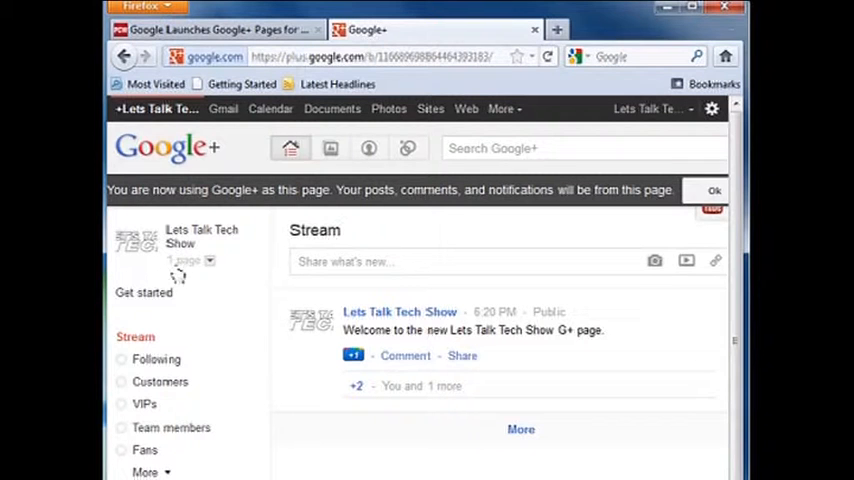
pyautogui.click(209, 260)
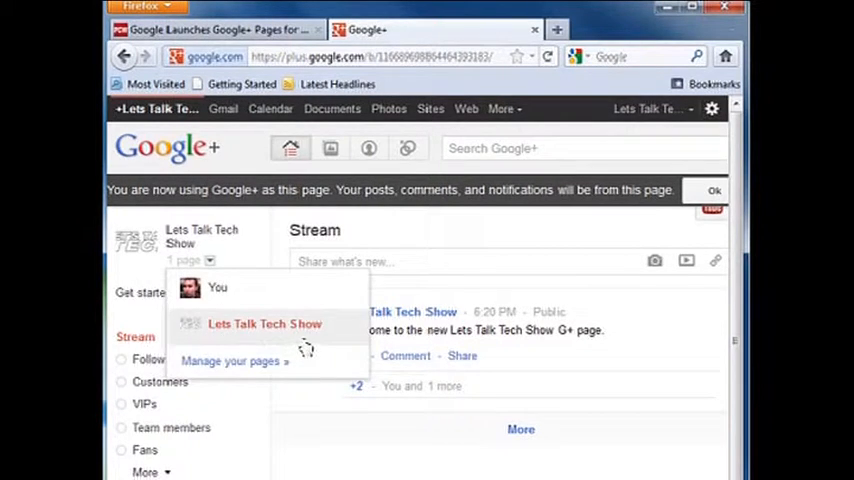
pyautogui.click(211, 260)
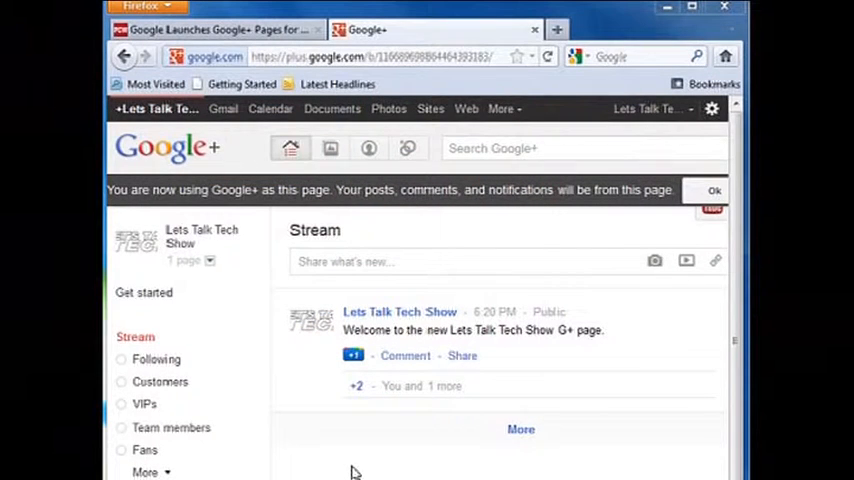
pyautogui.moveTo(315, 456)
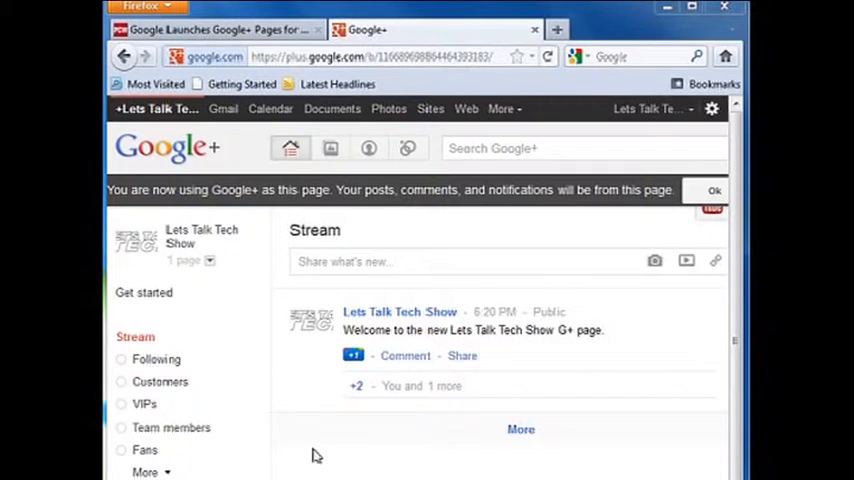
pyautogui.moveTo(150, 359)
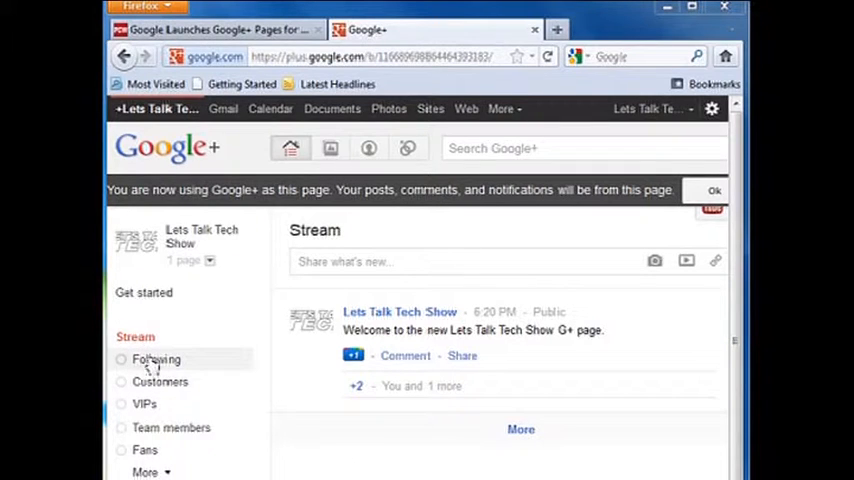
pyautogui.moveTo(150, 385)
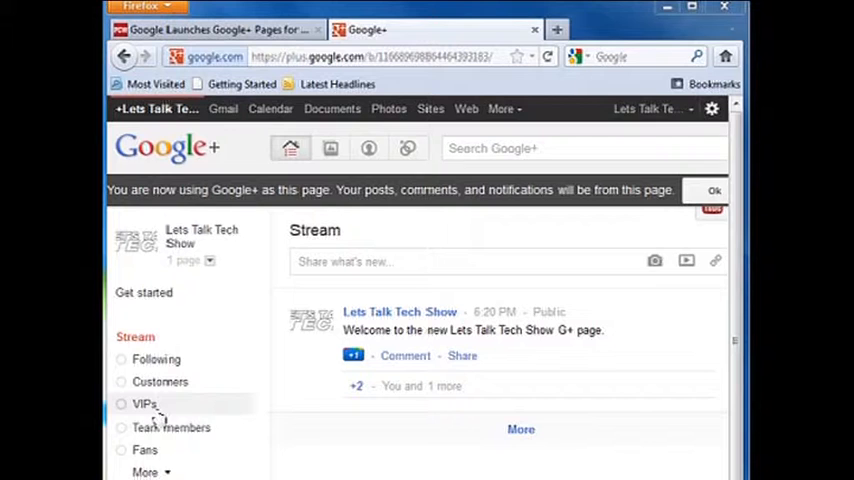
pyautogui.moveTo(167, 443)
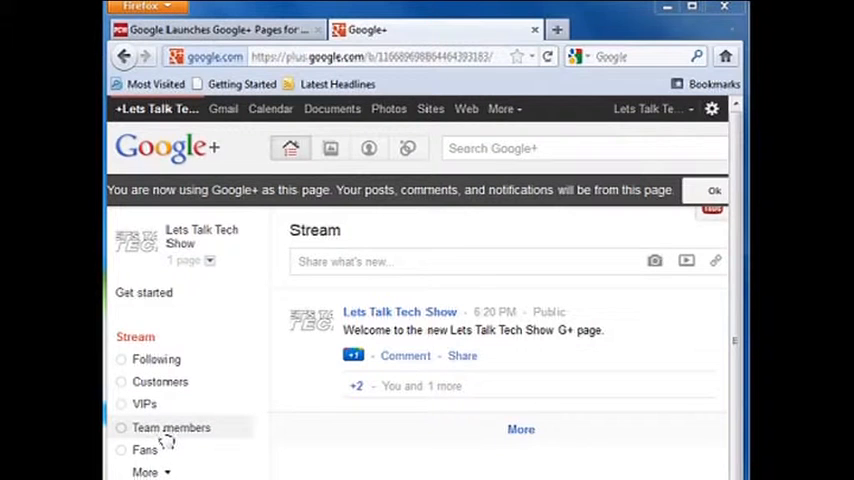
pyautogui.moveTo(155, 381)
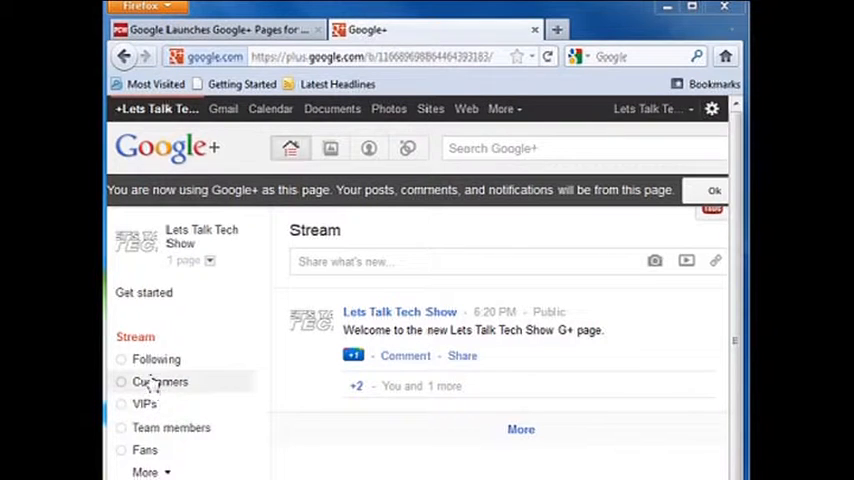
pyautogui.moveTo(270, 403)
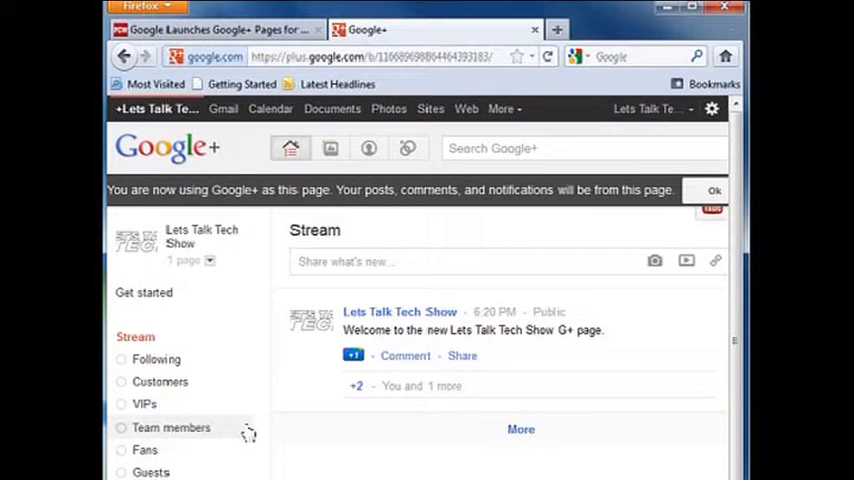
pyautogui.moveTo(228, 472)
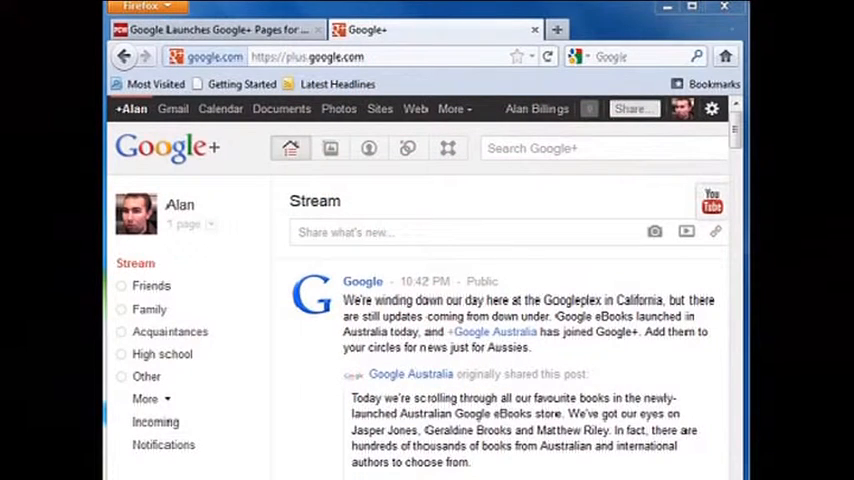
# Switch to acting as Lets Talk Tech Show and dismiss the page-usage notice
pyautogui.click(210, 223)
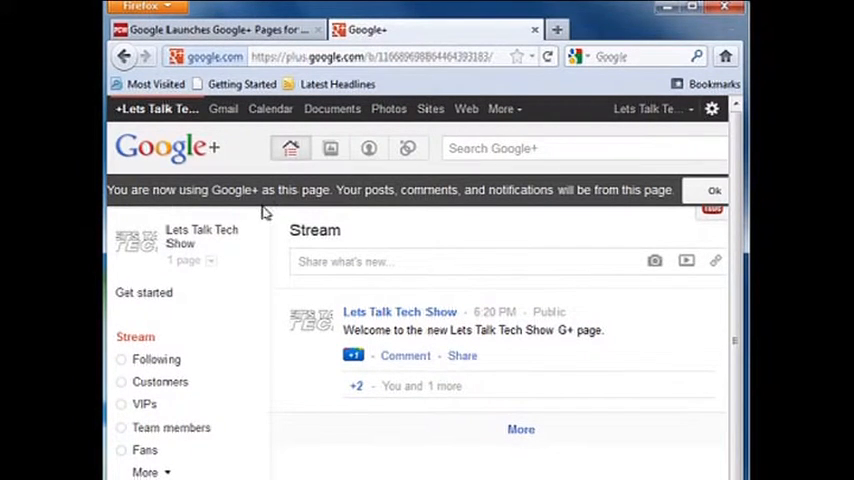
pyautogui.moveTo(410, 212)
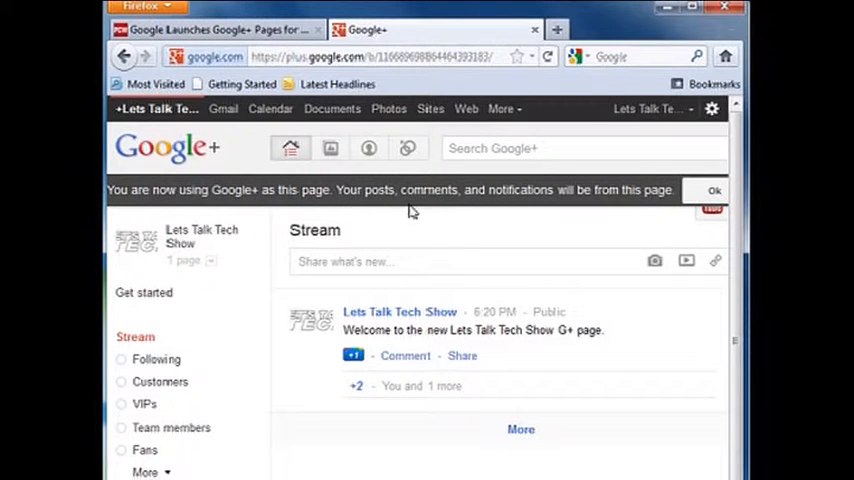
pyautogui.moveTo(625, 221)
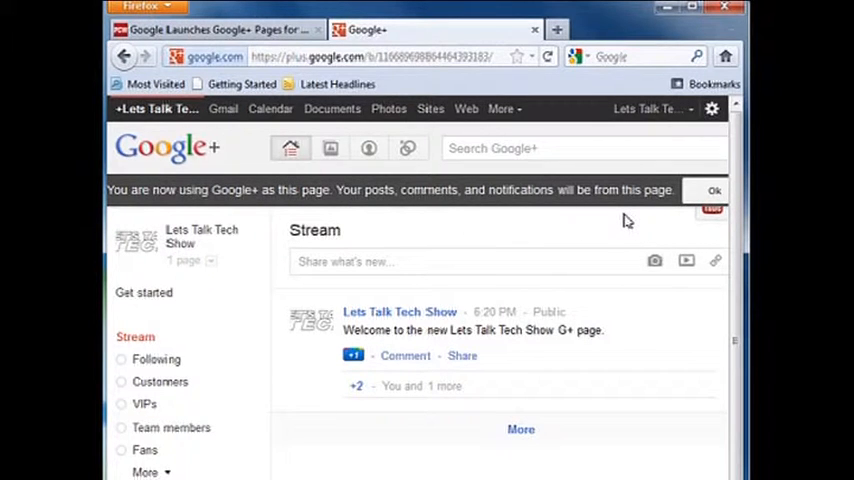
pyautogui.moveTo(660, 212)
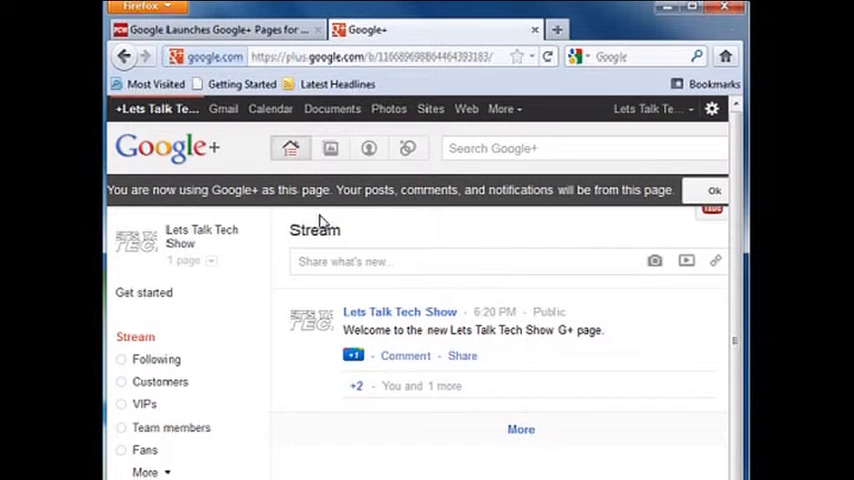
pyautogui.click(211, 260)
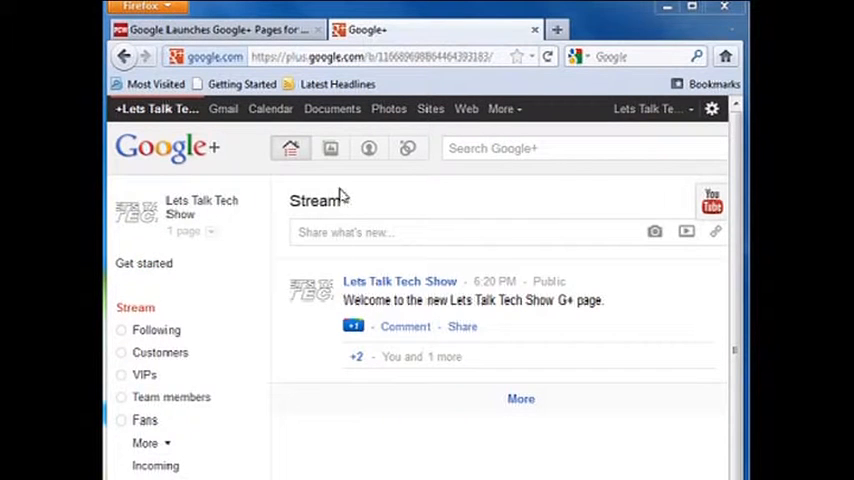
# View the page's photo albums, Profile photos and scrapbook, under Photos
pyautogui.click(330, 148)
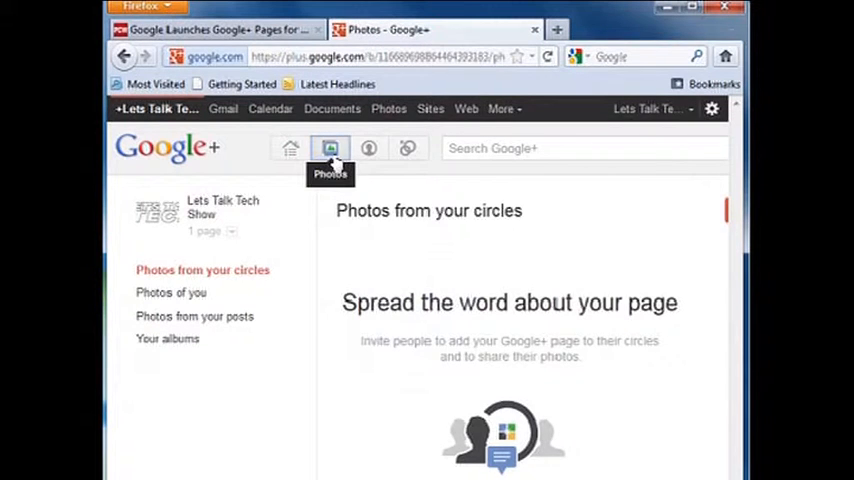
pyautogui.moveTo(379, 238)
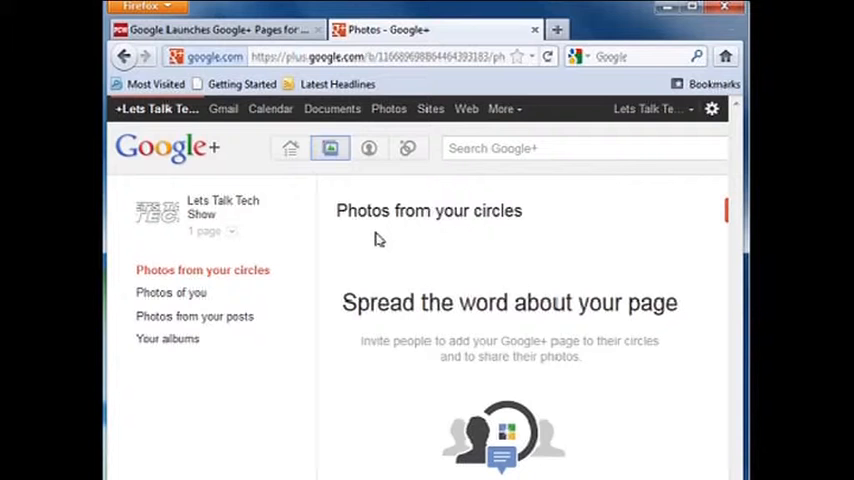
pyautogui.moveTo(374, 249)
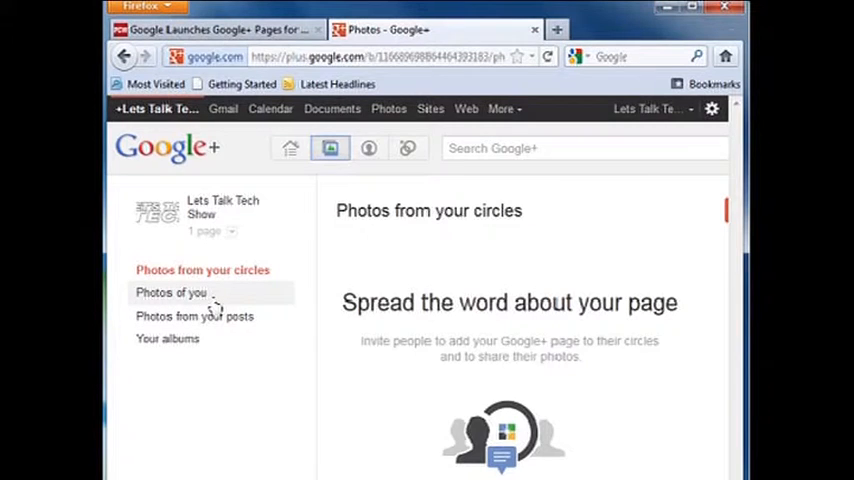
pyautogui.moveTo(368, 271)
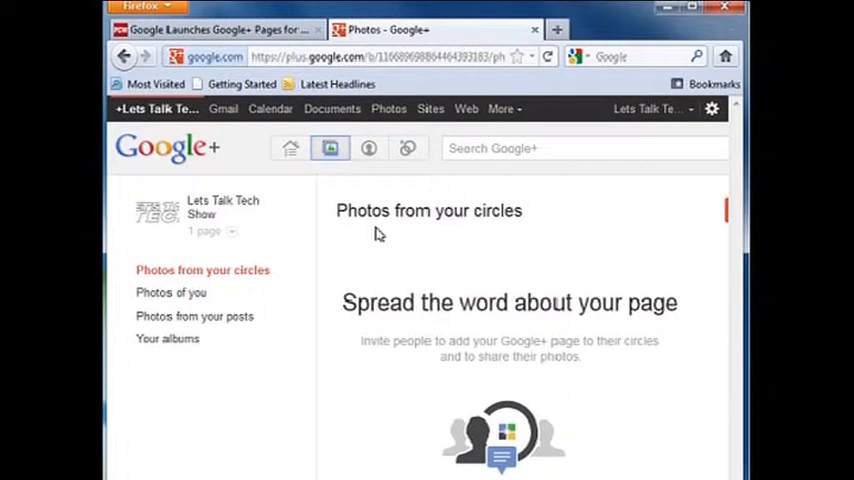
pyautogui.moveTo(445, 270)
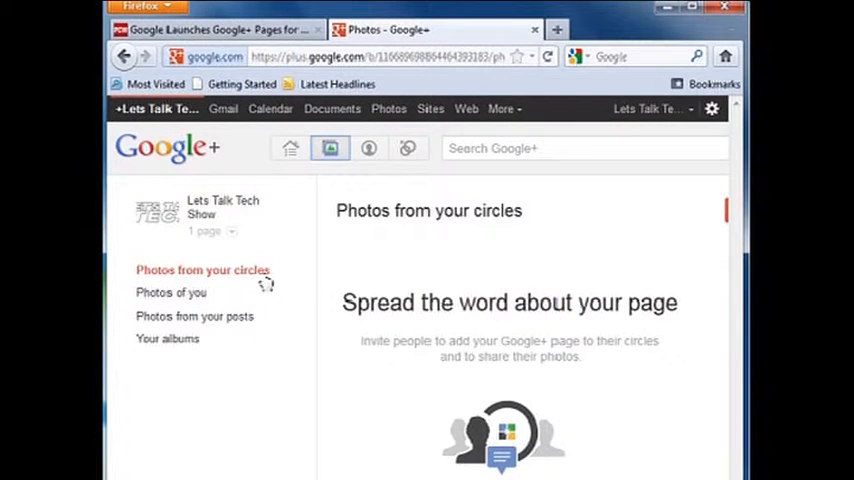
pyautogui.moveTo(280, 283)
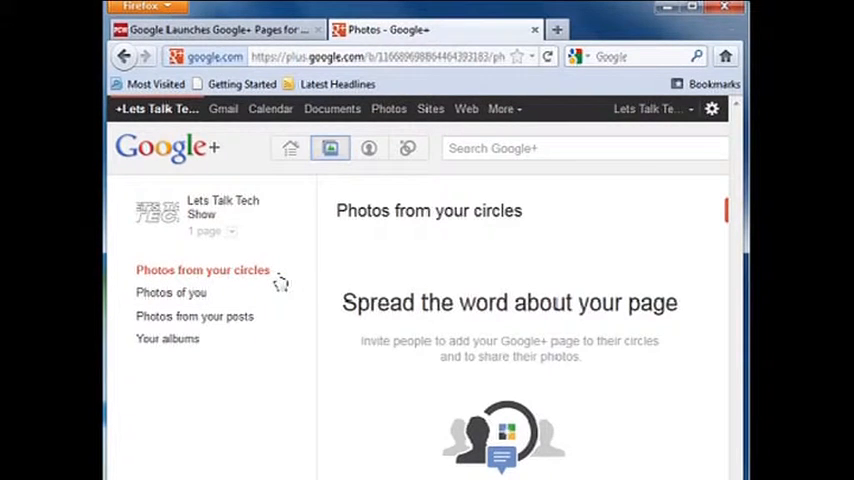
pyautogui.click(168, 338)
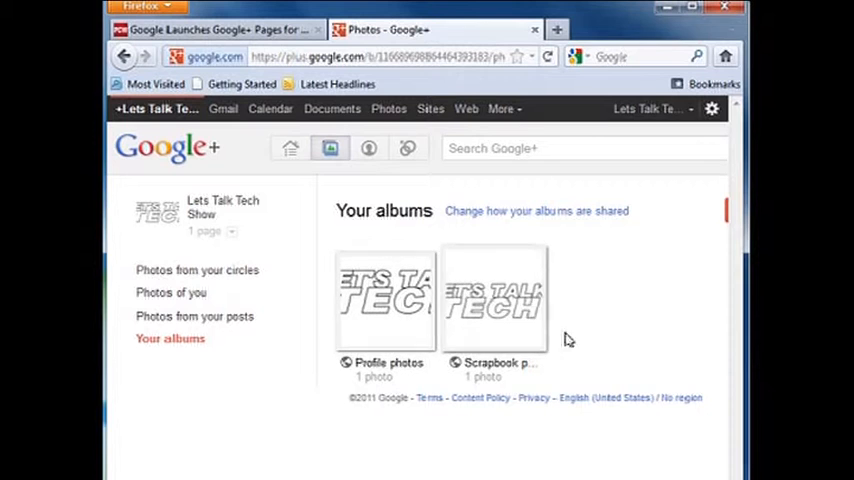
# Open the Profile photos album, then check Photos from your posts and Photos of you
pyautogui.click(385, 300)
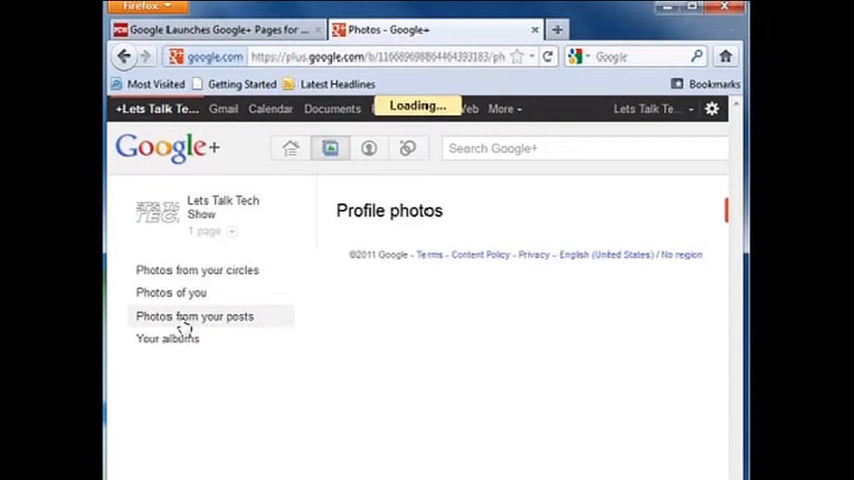
pyautogui.click(194, 316)
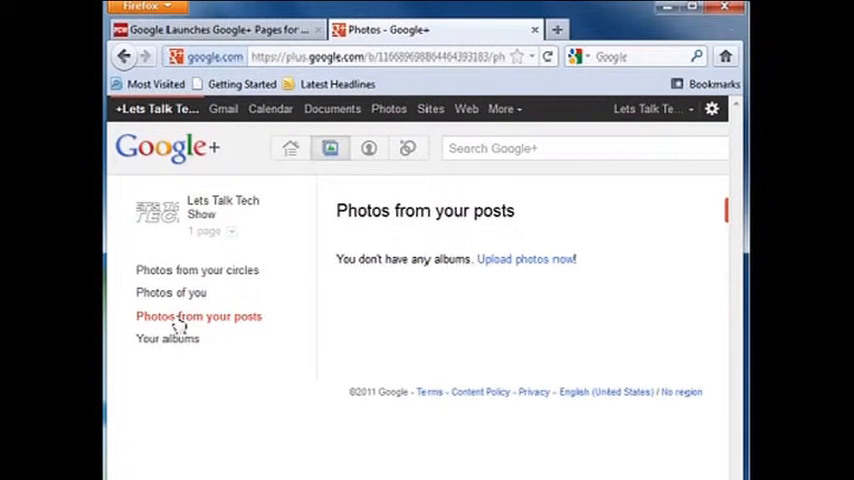
pyautogui.moveTo(171, 292)
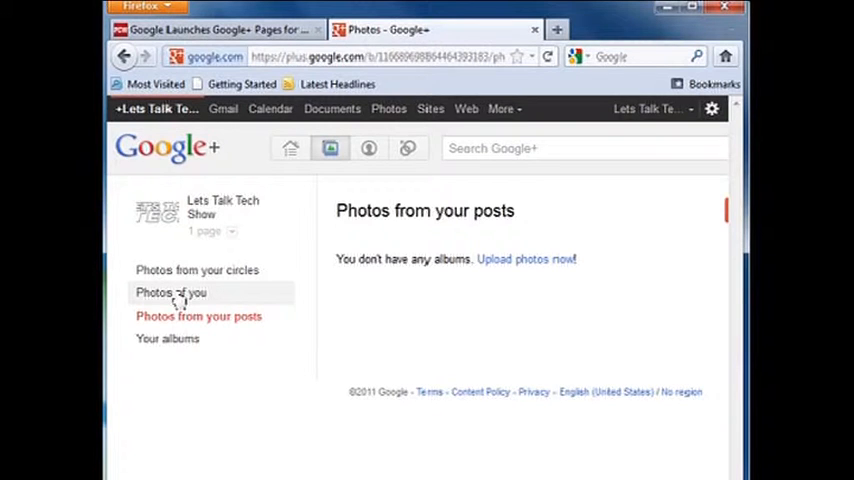
pyautogui.click(170, 292)
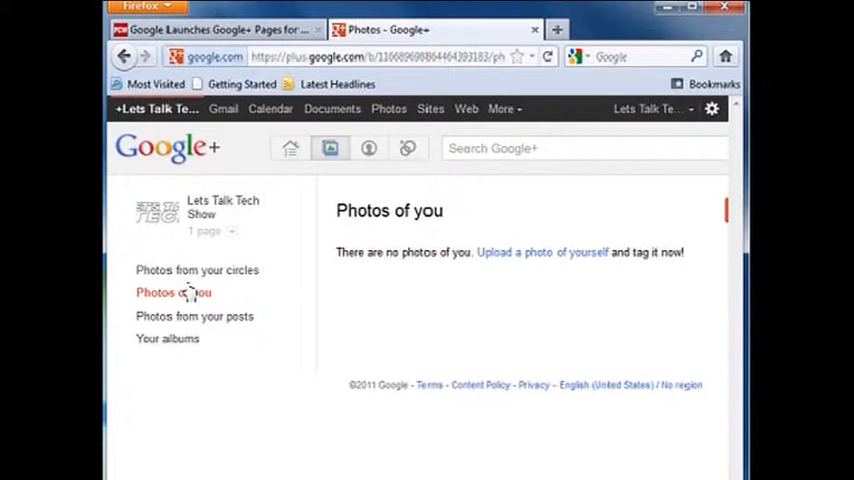
pyautogui.click(197, 269)
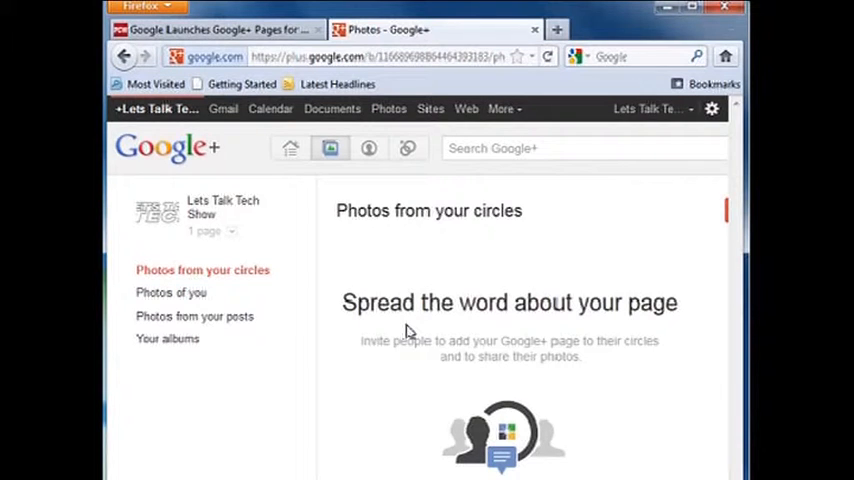
pyautogui.moveTo(312, 270)
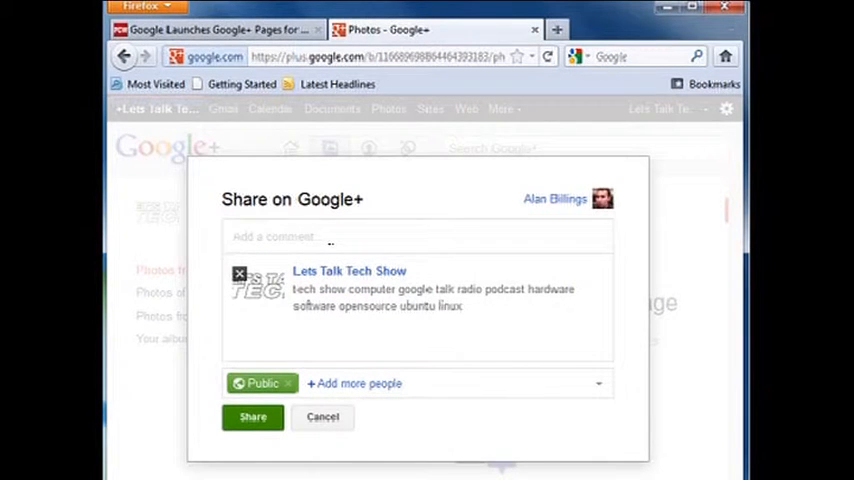
# Share the Lets Talk Tech Show page publicly with the comment 'come join my page'
pyautogui.write('come')
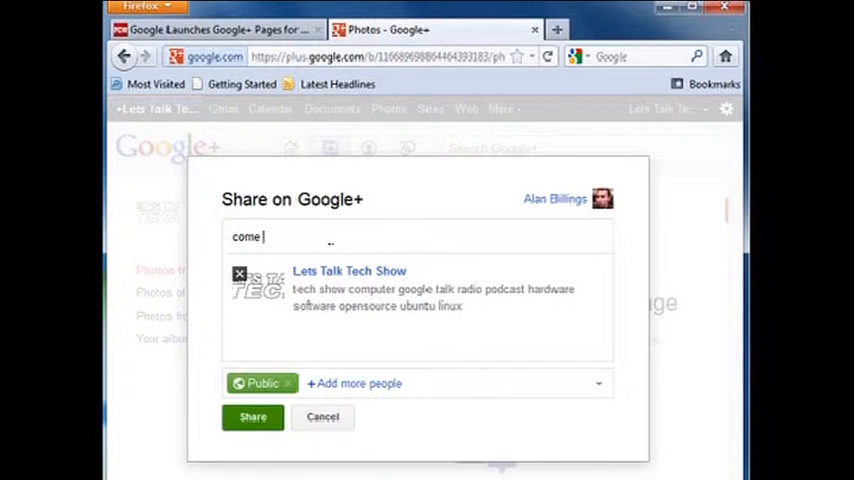
pyautogui.write('join')
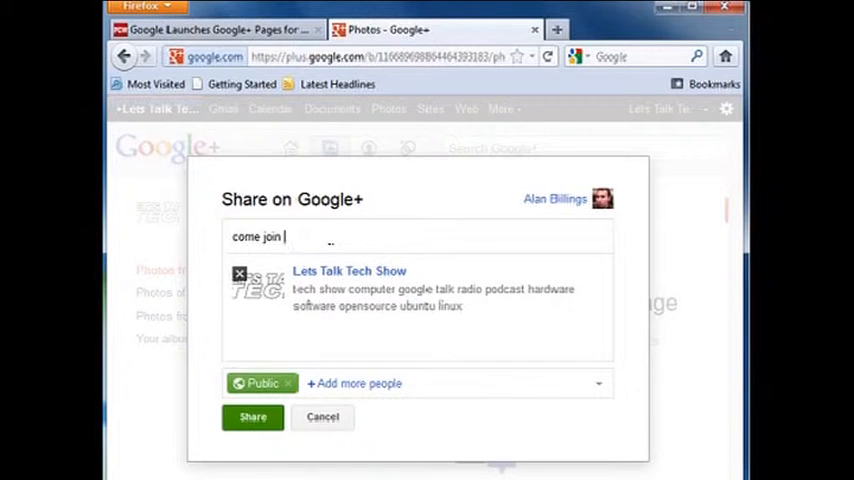
pyautogui.write('my page')
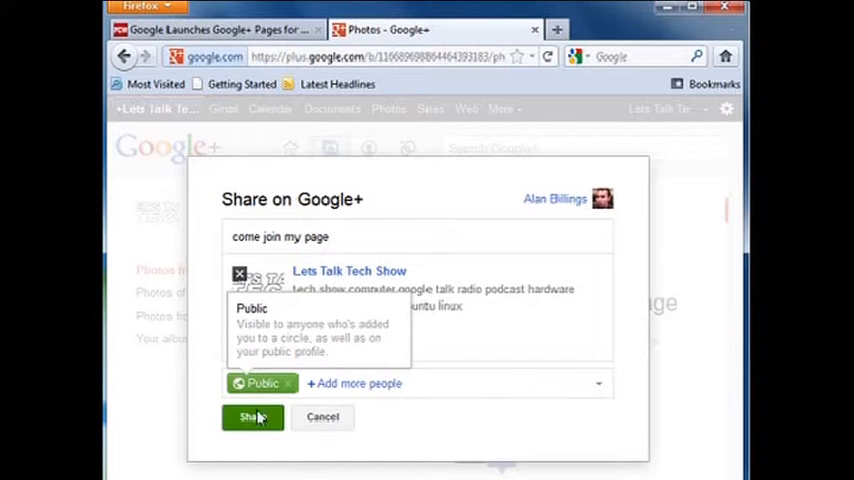
pyautogui.click(251, 417)
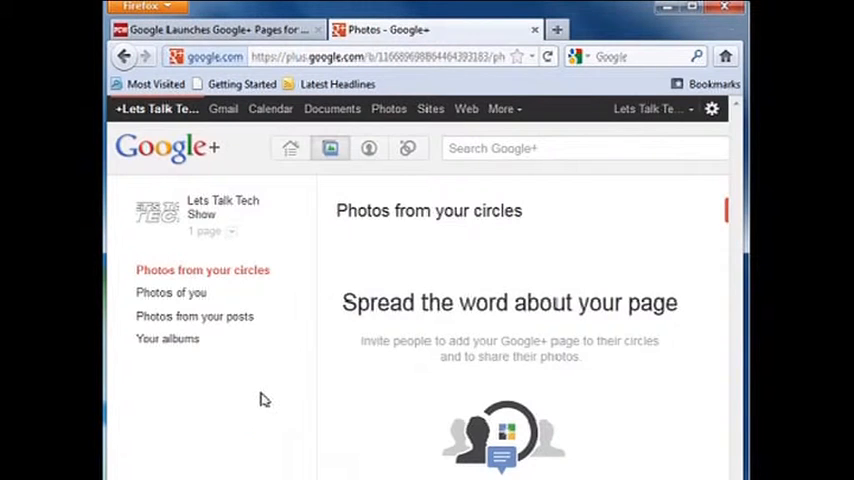
pyautogui.moveTo(371, 231)
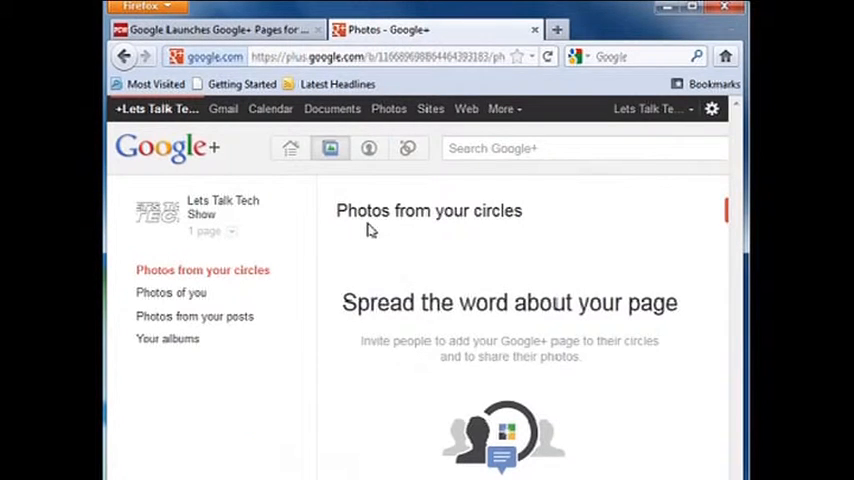
pyautogui.moveTo(303, 208)
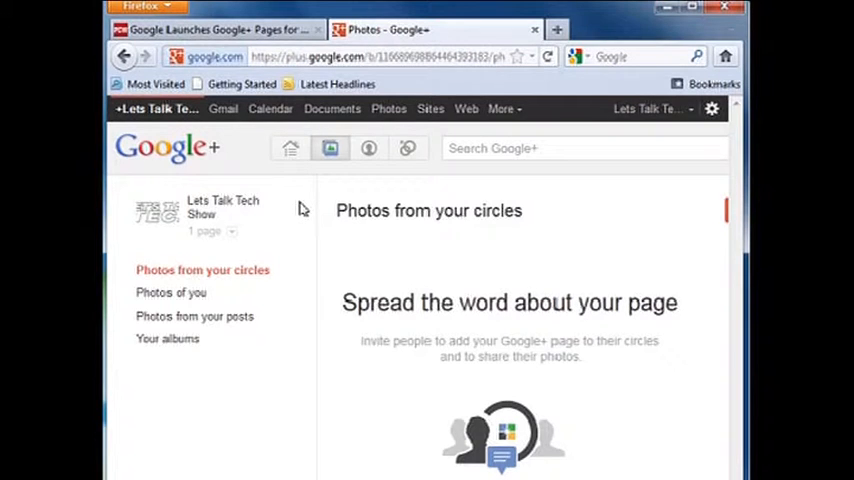
pyautogui.click(231, 231)
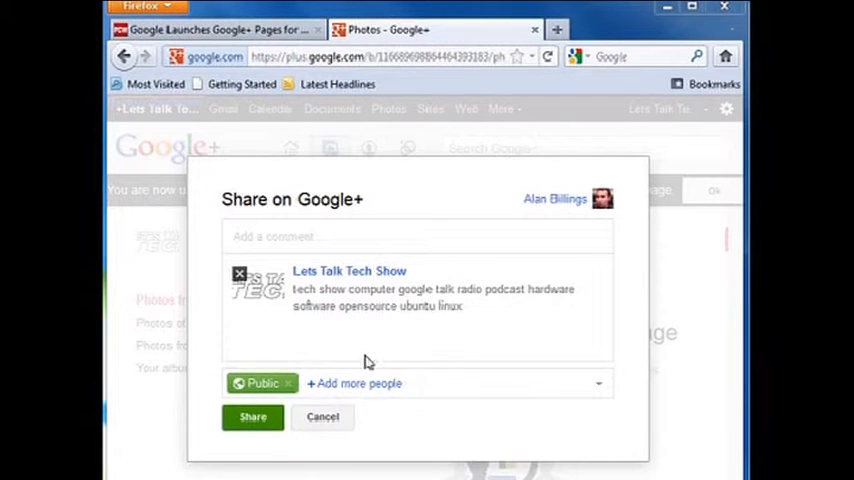
pyautogui.click(322, 417)
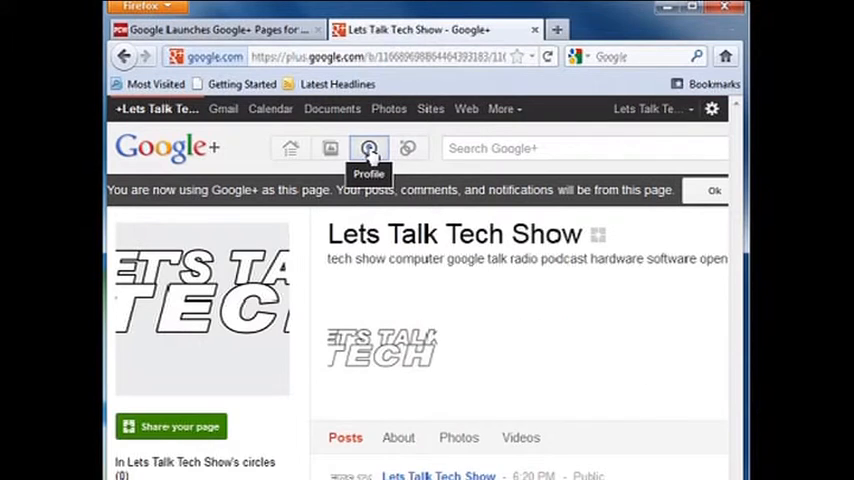
pyautogui.moveTo(475, 316)
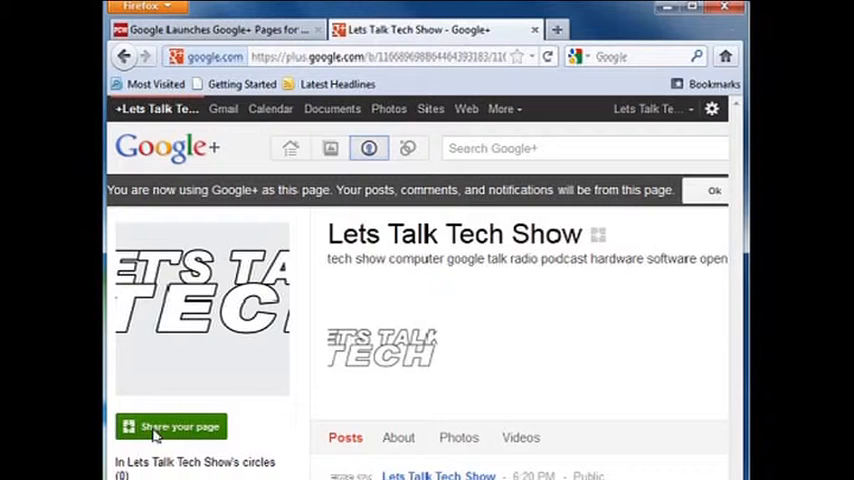
pyautogui.moveTo(210, 452)
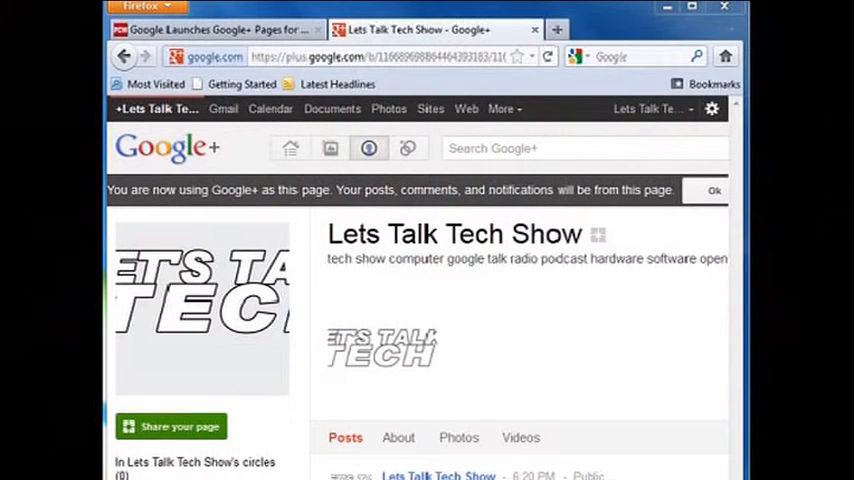
pyautogui.moveTo(487, 379)
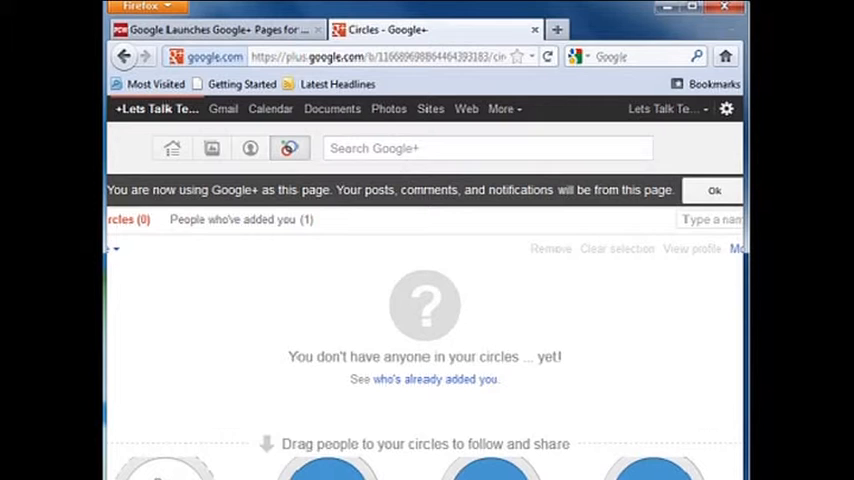
pyautogui.moveTo(227, 403)
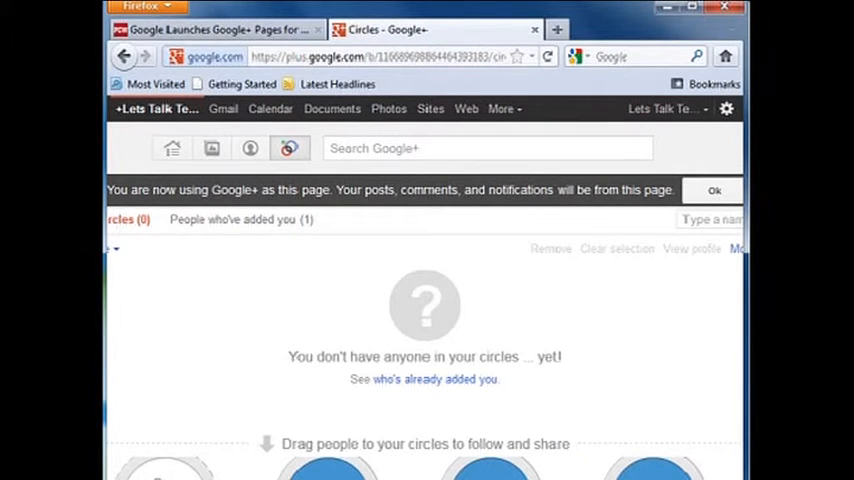
# Scroll through the page's empty circles list, with one person having added it
pyautogui.scroll(-3)
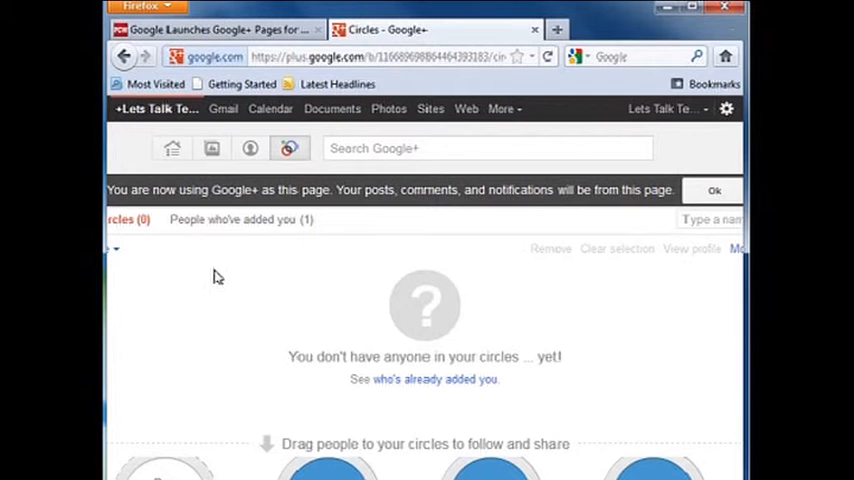
pyautogui.moveTo(115, 230)
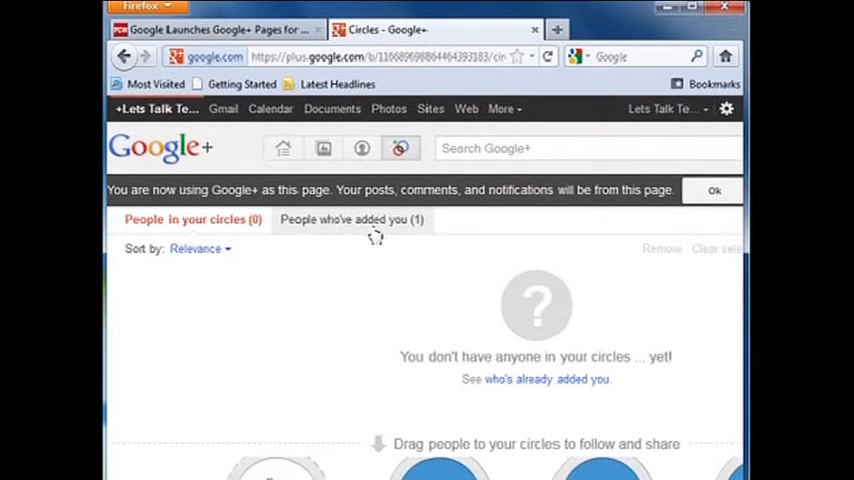
pyautogui.moveTo(263, 303)
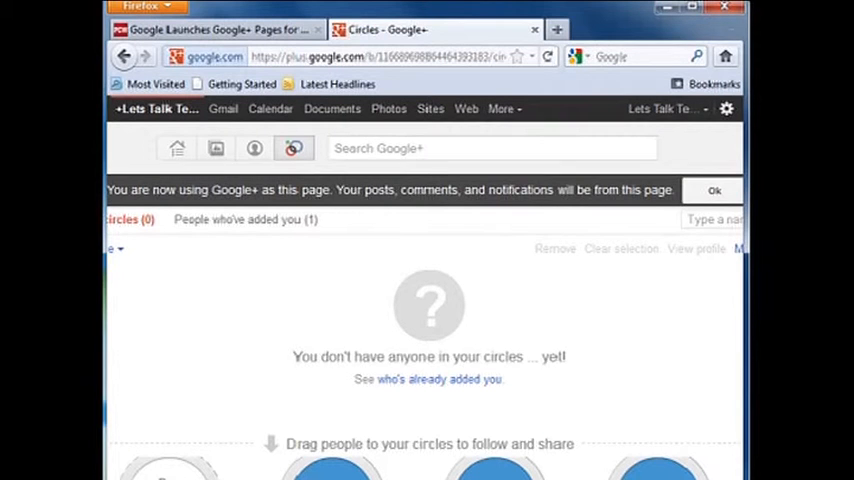
pyautogui.moveTo(244, 291)
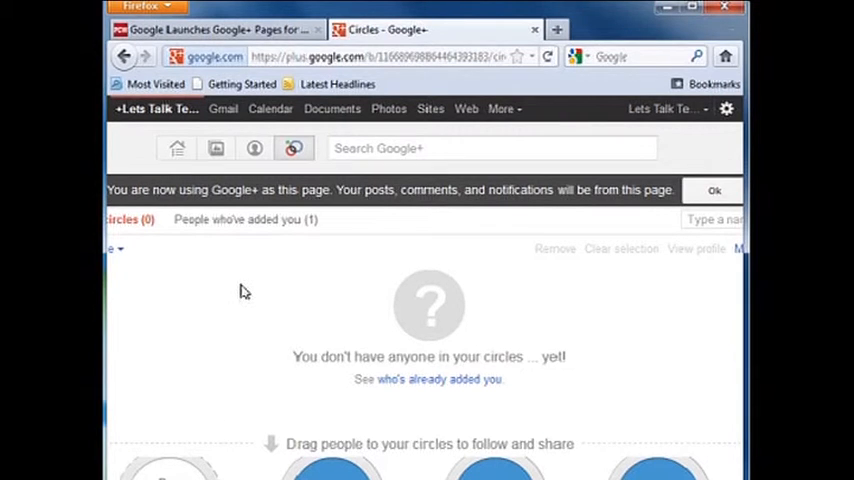
pyautogui.moveTo(143, 450)
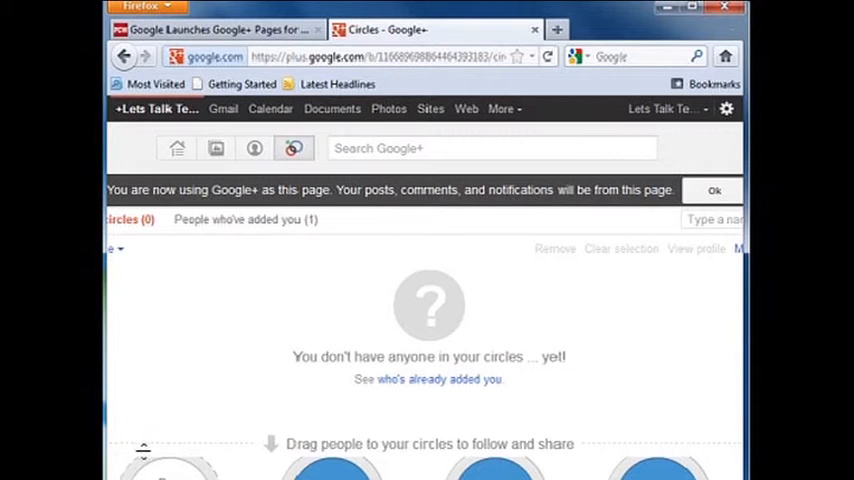
pyautogui.click(143, 148)
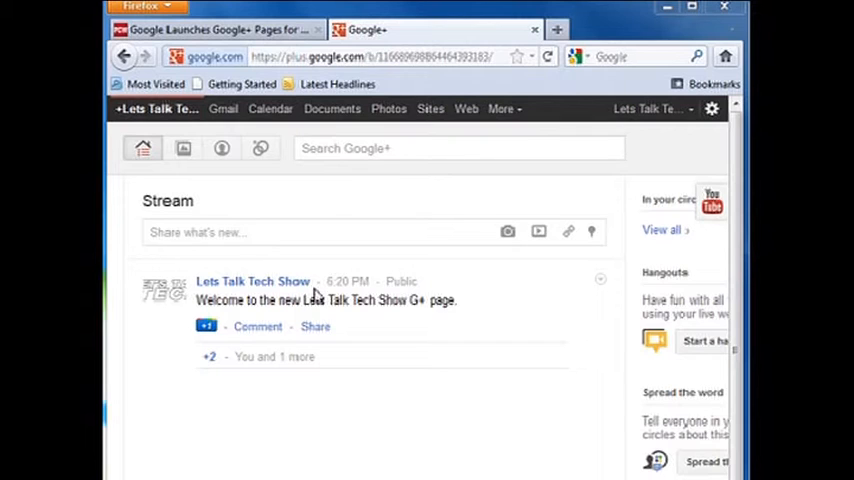
pyautogui.moveTo(335, 217)
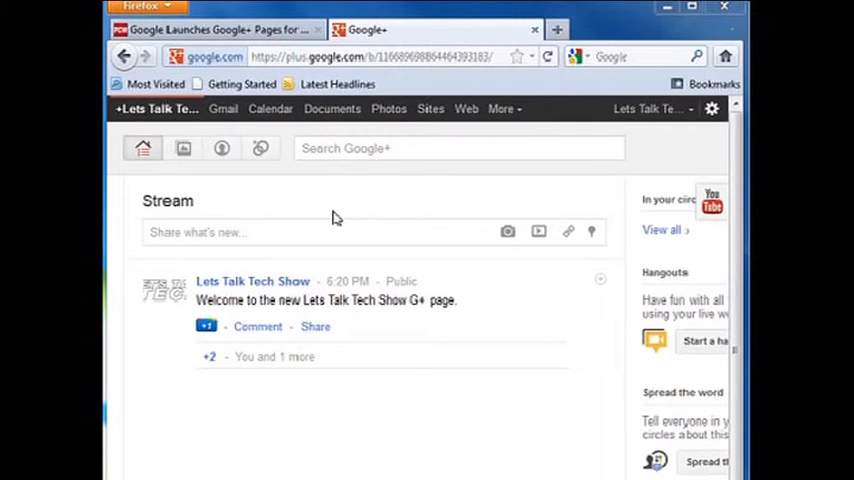
pyautogui.click(458, 148)
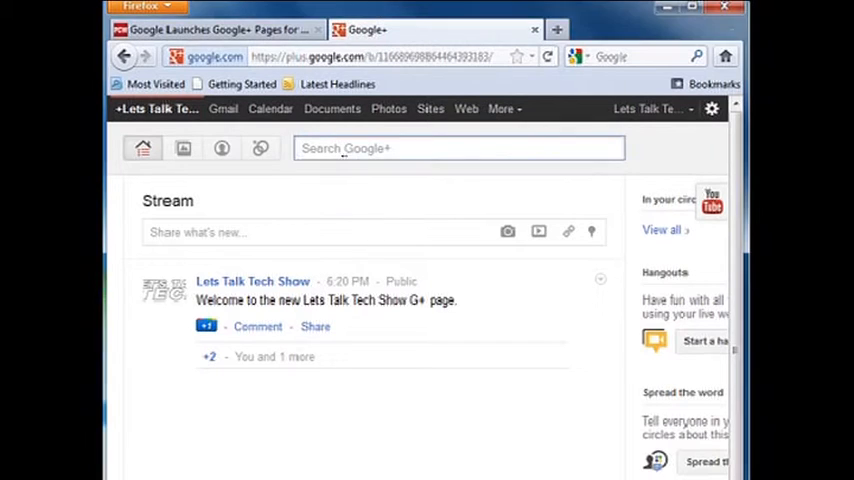
pyautogui.click(458, 148)
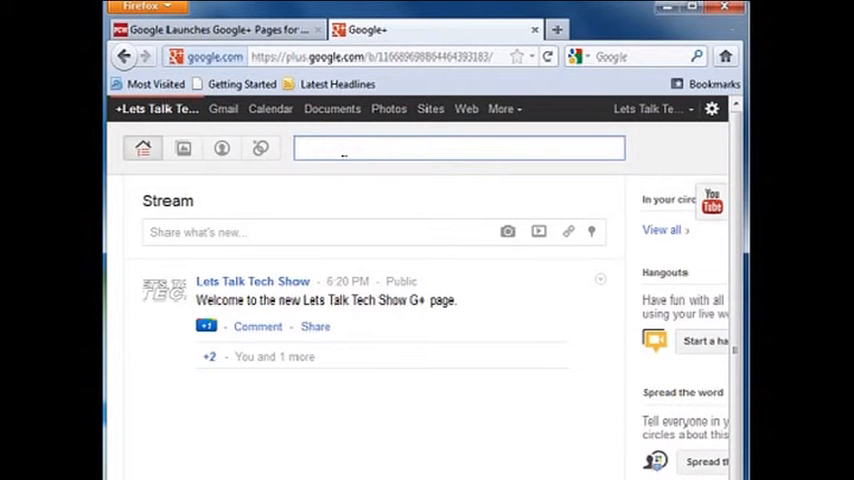
pyautogui.write('lets talk')
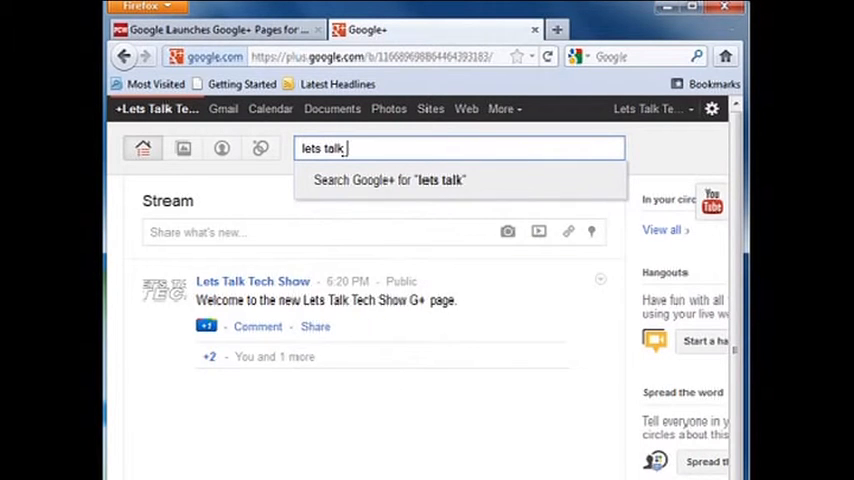
pyautogui.write('tech')
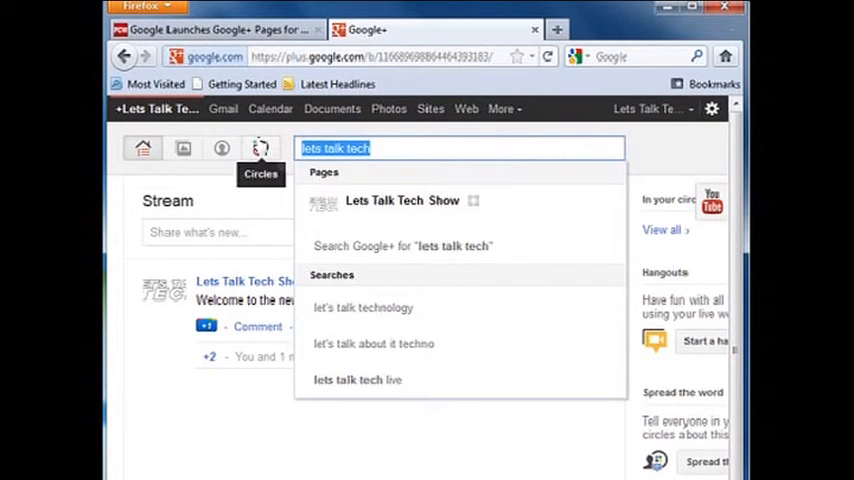
pyautogui.write('alan')
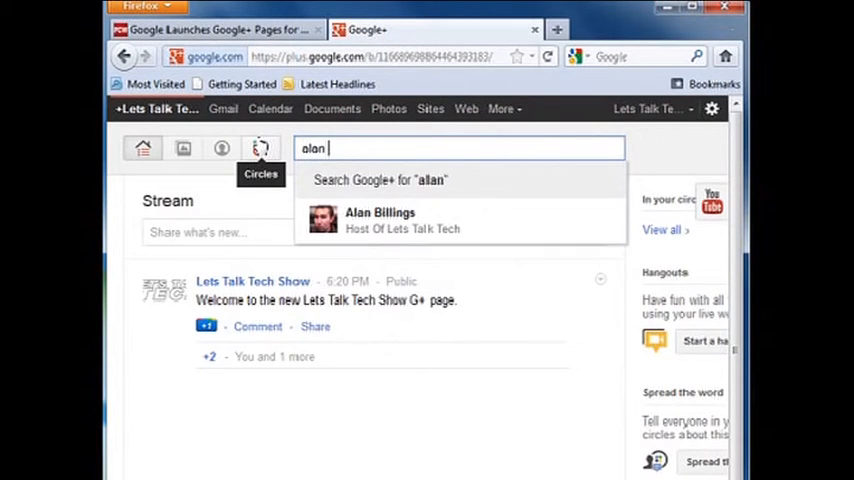
pyautogui.write('billings')
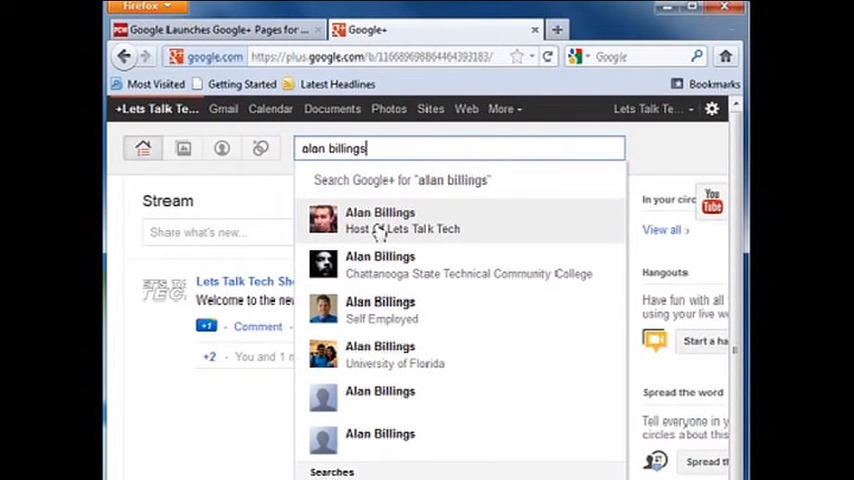
pyautogui.moveTo(432, 240)
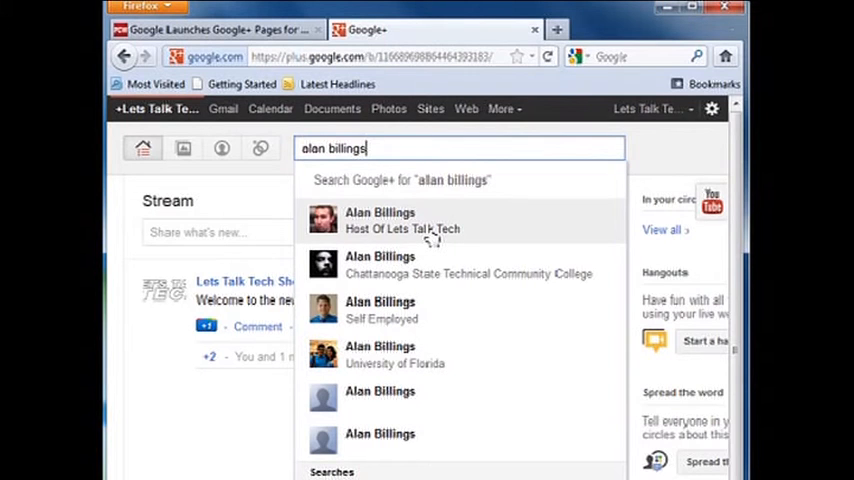
pyautogui.moveTo(415, 280)
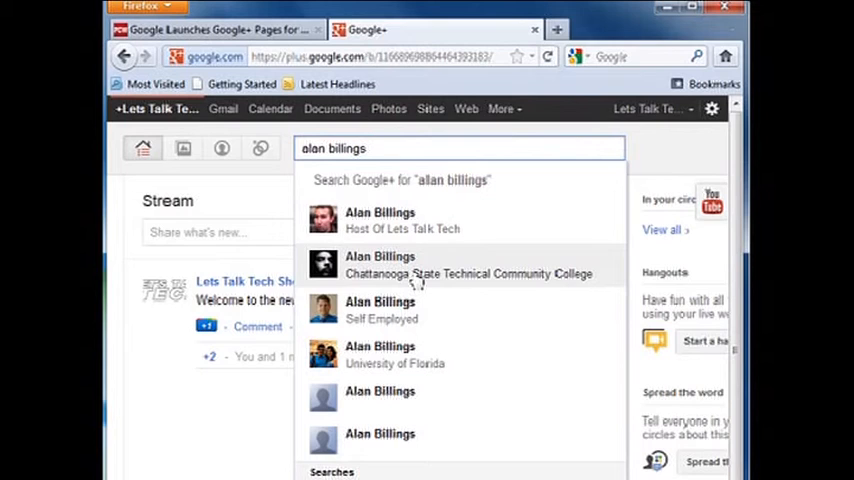